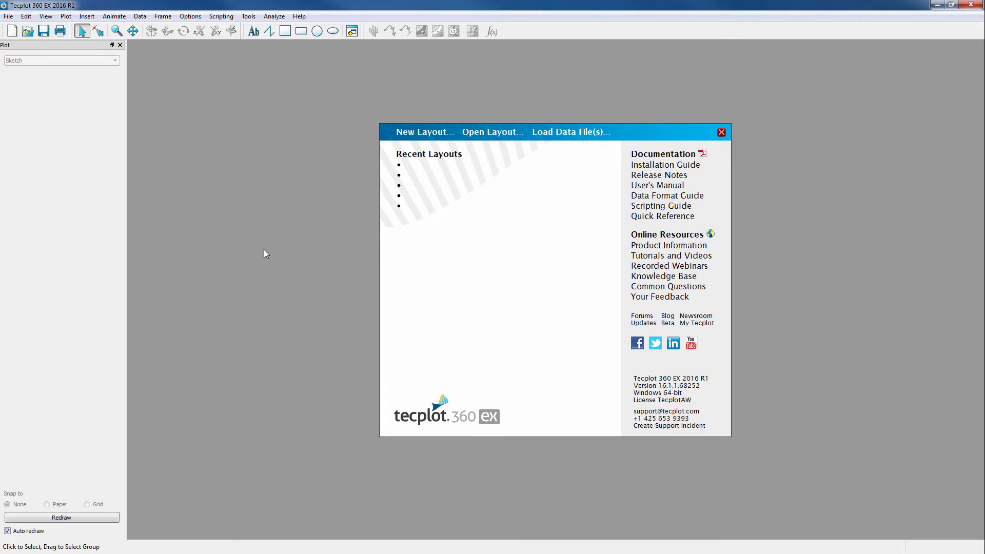
pyautogui.moveTo(570, 133)
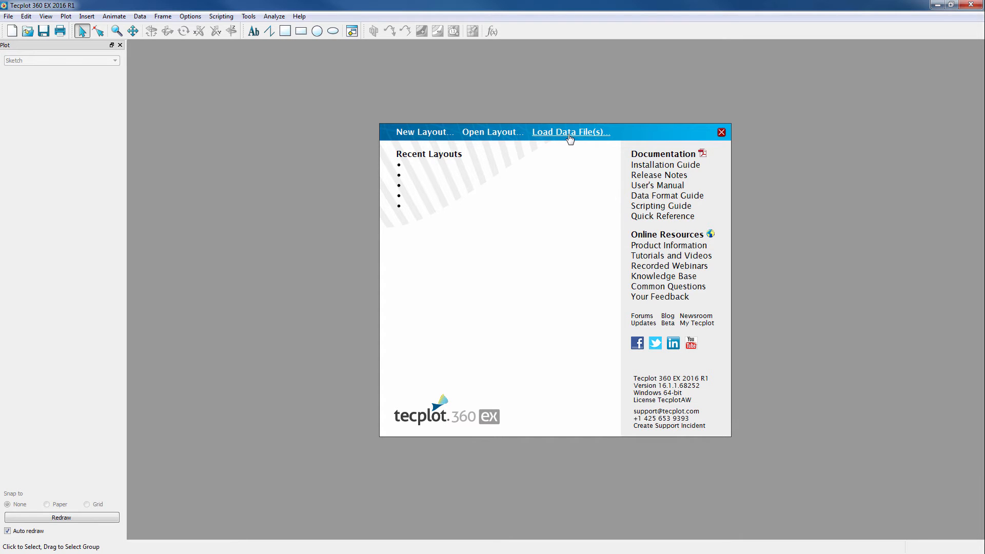
# Load all vawtRun files from the vawtData-1 folder with the Fluent Data Loader as one dataset.
pyautogui.click(569, 133)
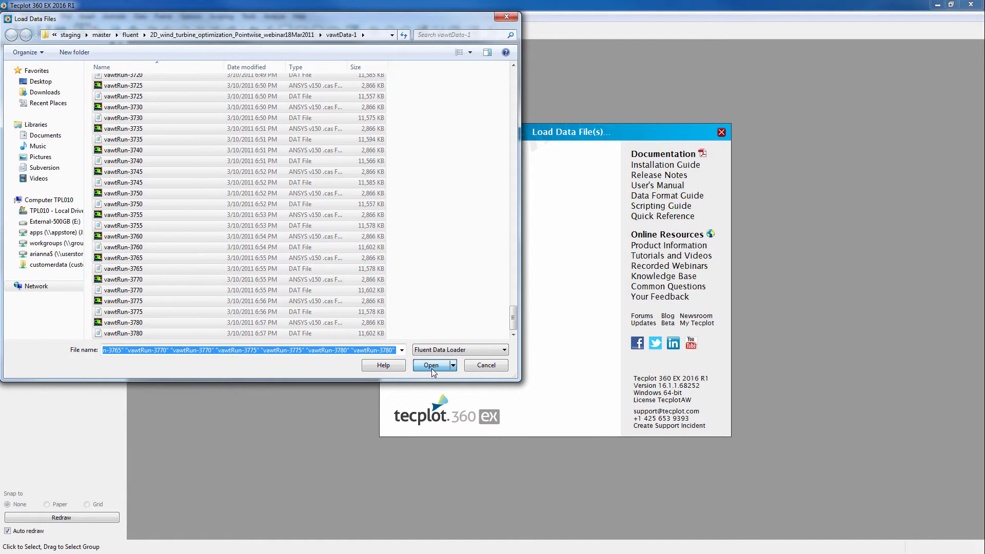
pyautogui.click(431, 366)
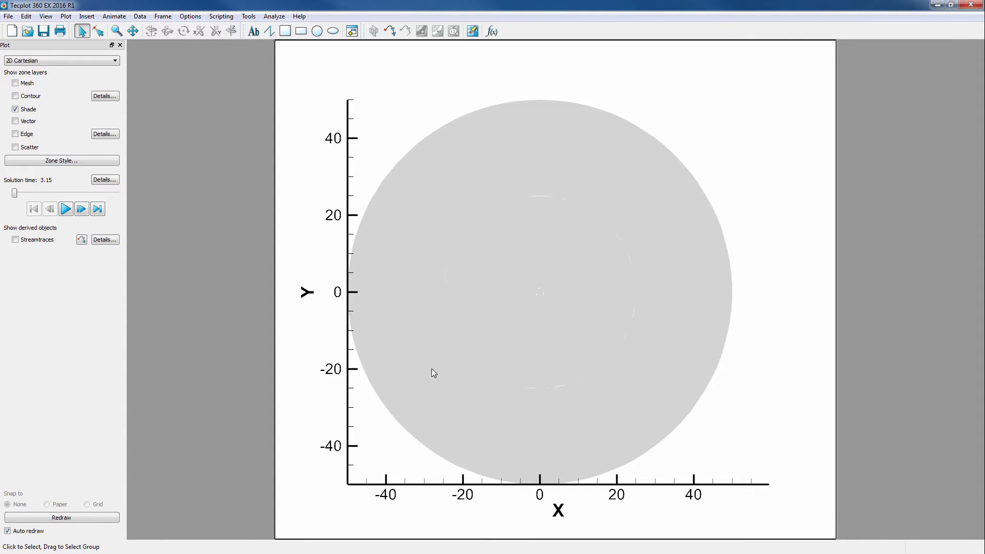
# Turn on the Mesh layer and zoom in on the three turbine blades at the domain centre.
pyautogui.click(15, 83)
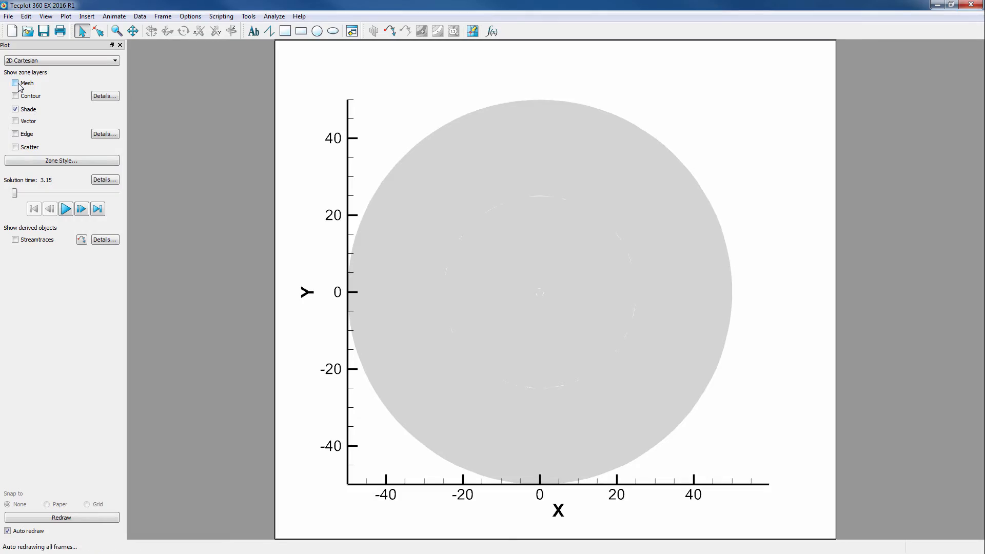
pyautogui.click(15, 83)
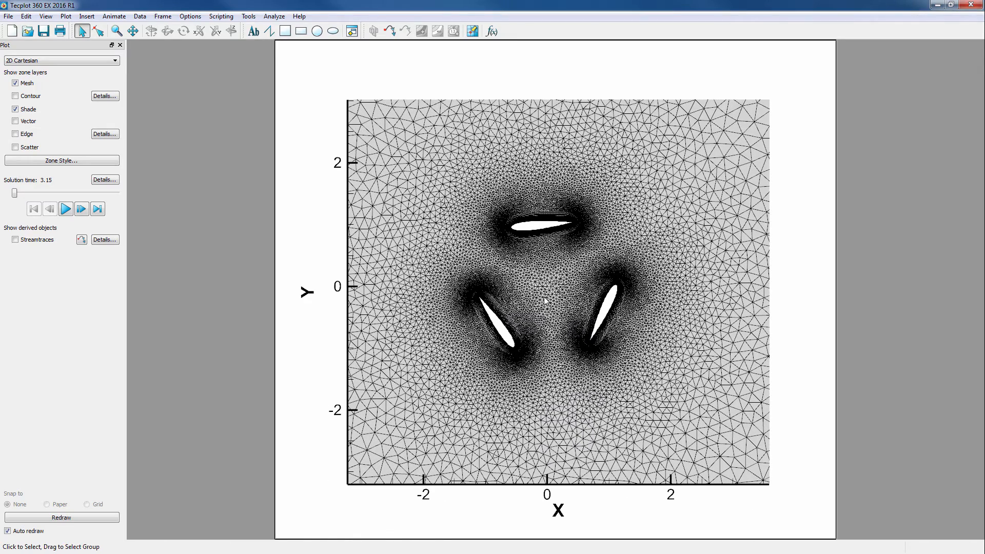
# Hide the inlet-16 and outlet-17 zones in Zone Style so only domain, blade and interface zones show.
pyautogui.click(140, 16)
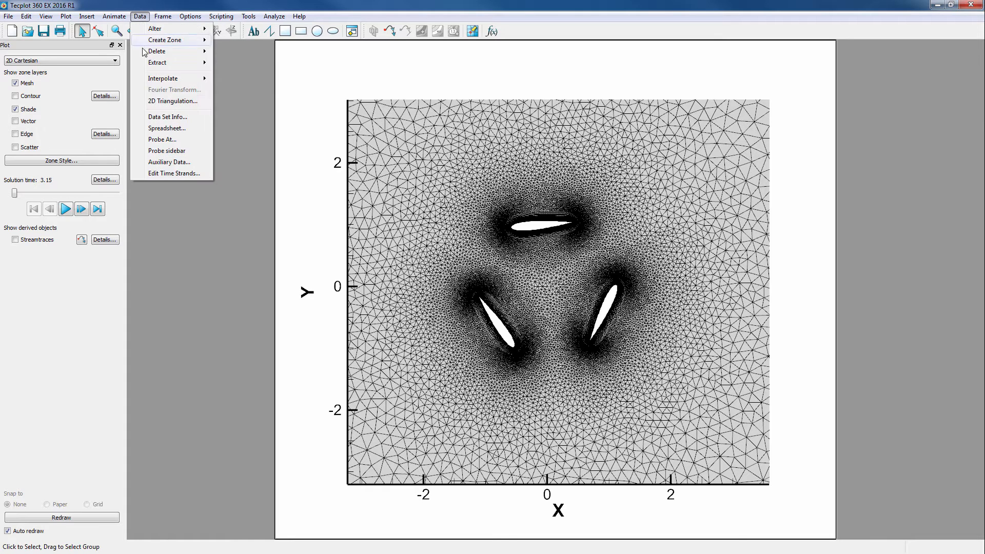
pyautogui.click(167, 116)
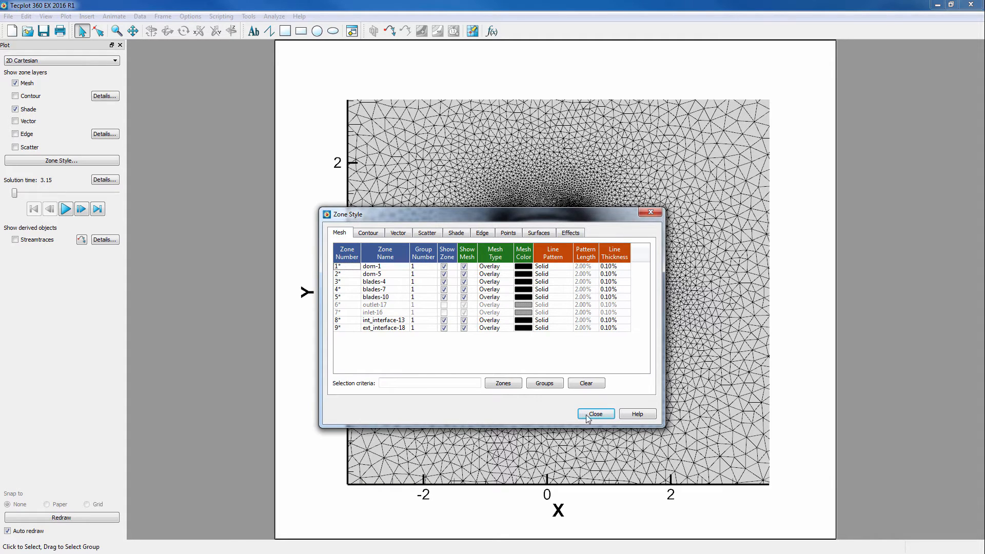
# Turn off the mesh, show a pressure contour with legend, and place a streamtrace rake across the inflow.
pyautogui.click(594, 413)
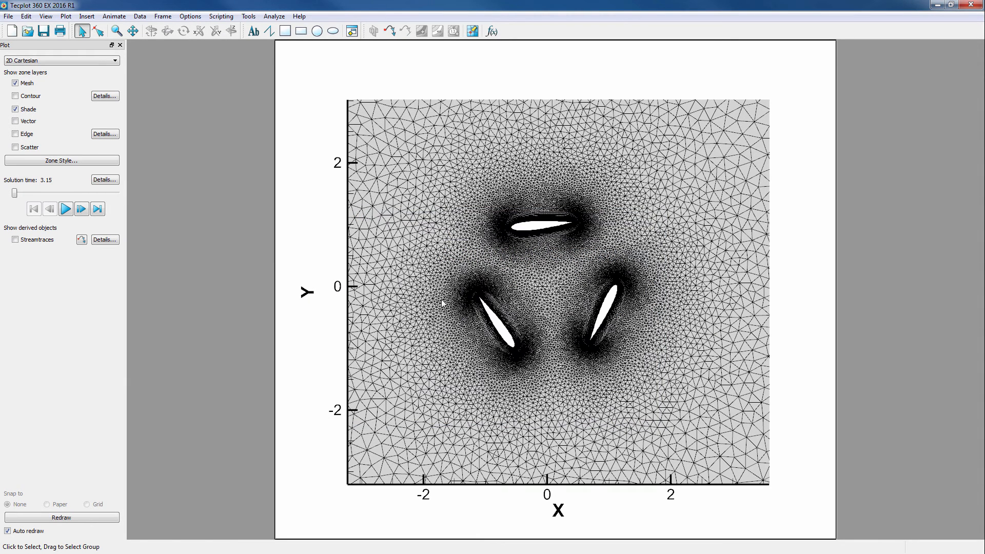
pyautogui.moveTo(326, 263)
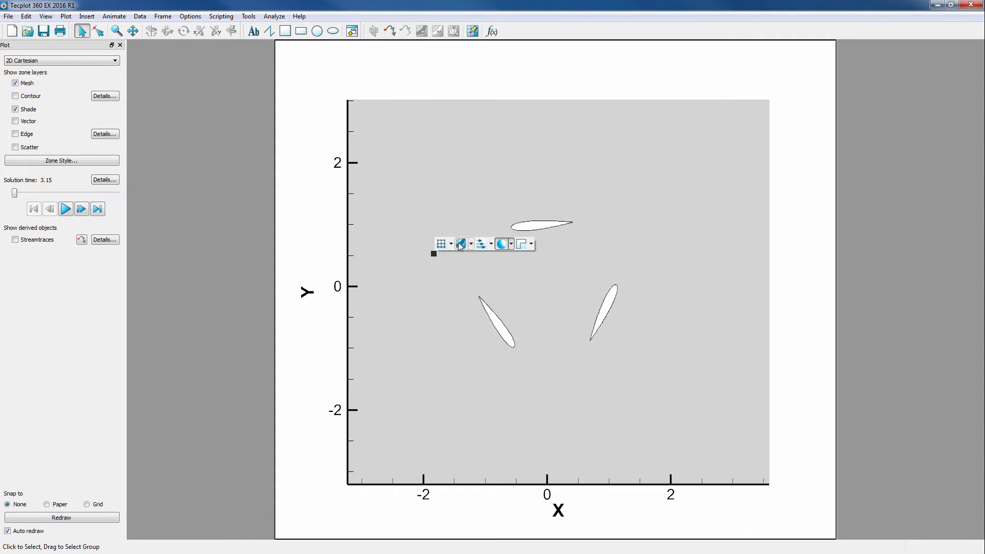
pyautogui.click(16, 95)
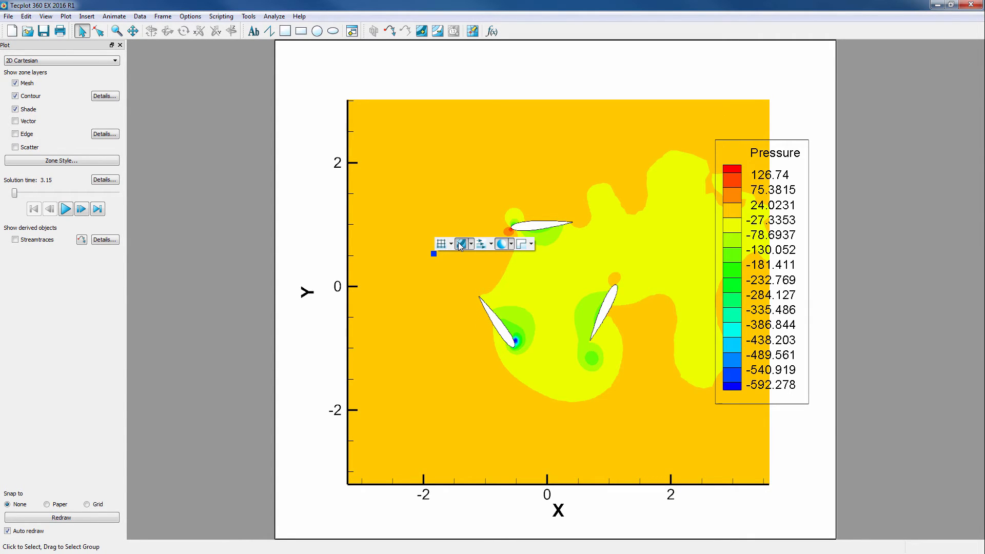
pyautogui.click(265, 153)
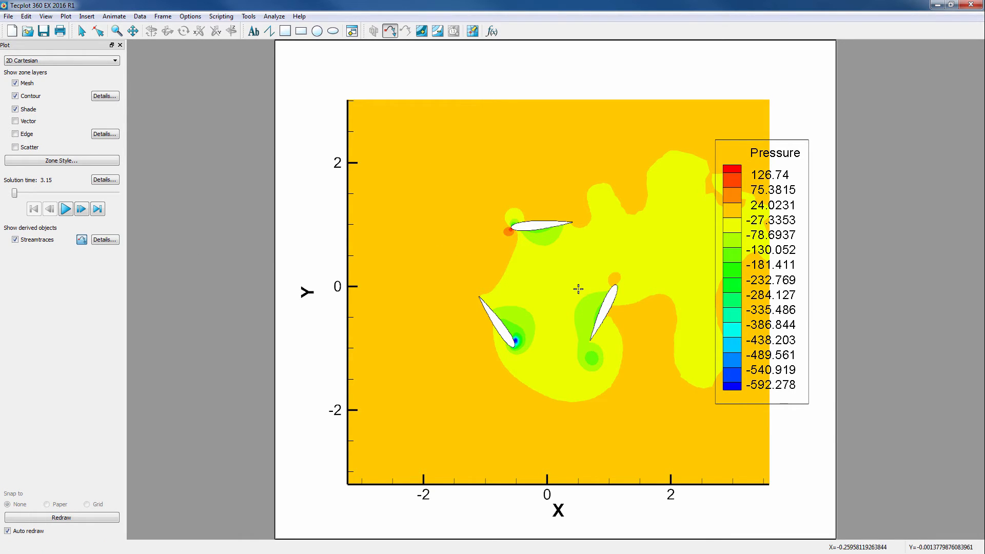
pyautogui.moveTo(555, 358)
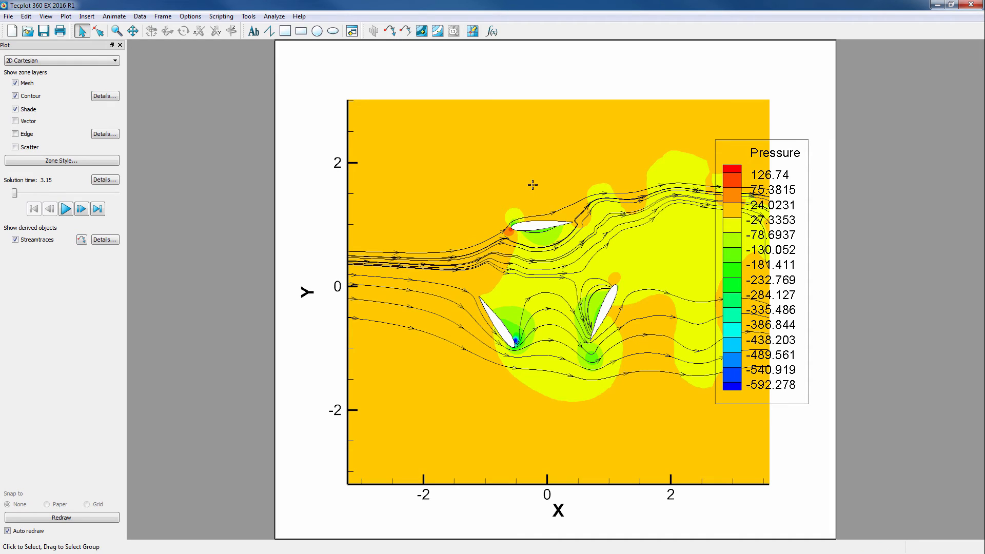
# Play the solution-time animation so the contour and streamtraces update around the rotating blades.
pyautogui.click(66, 209)
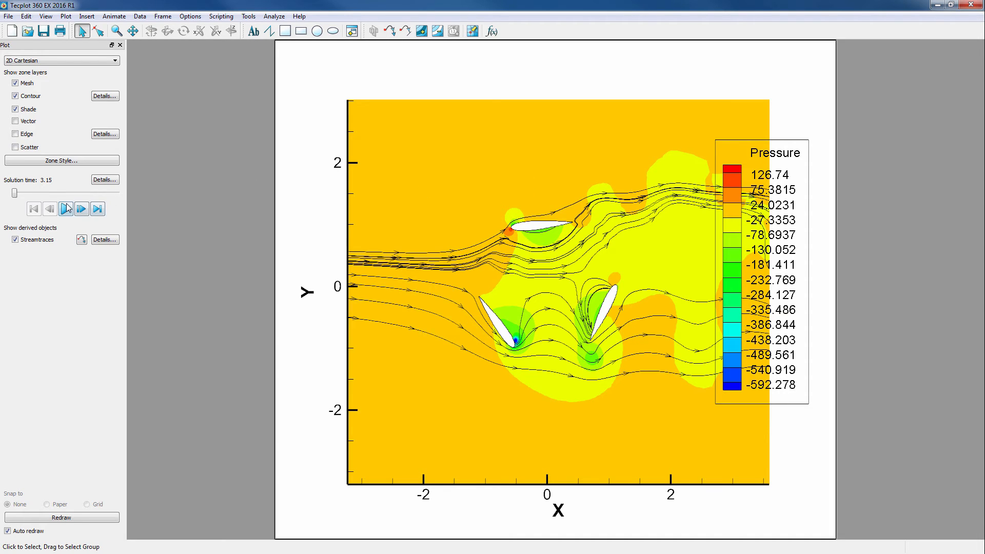
pyautogui.click(66, 209)
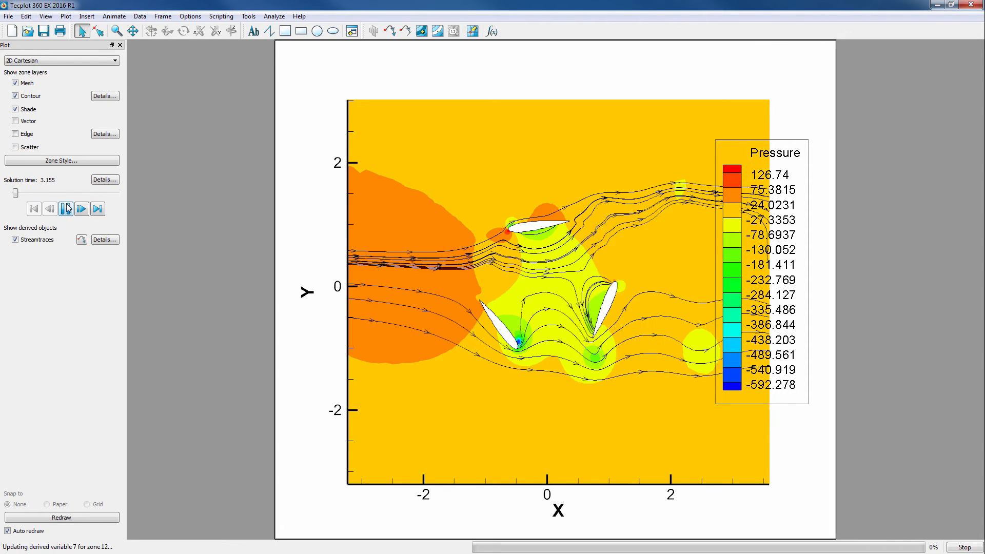
pyautogui.click(81, 208)
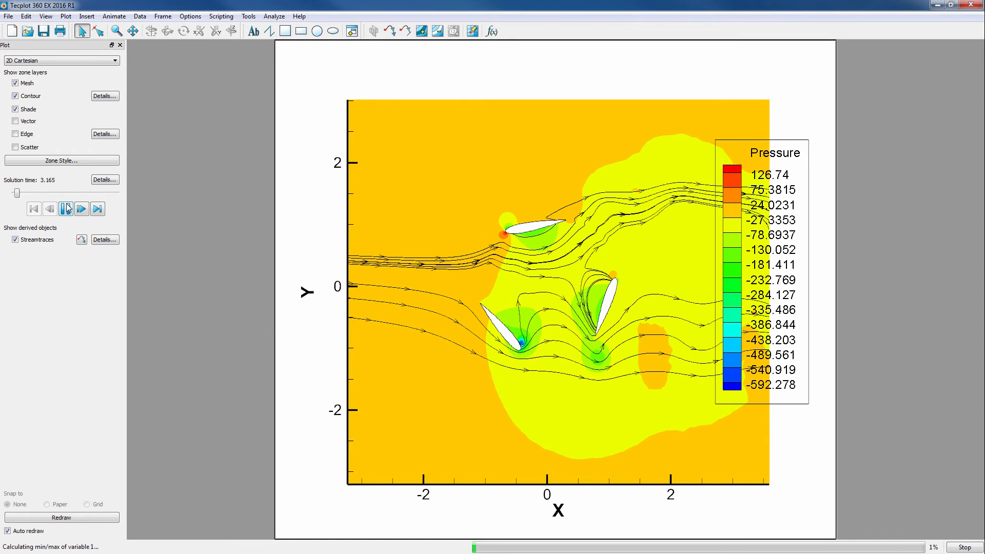
pyautogui.click(82, 208)
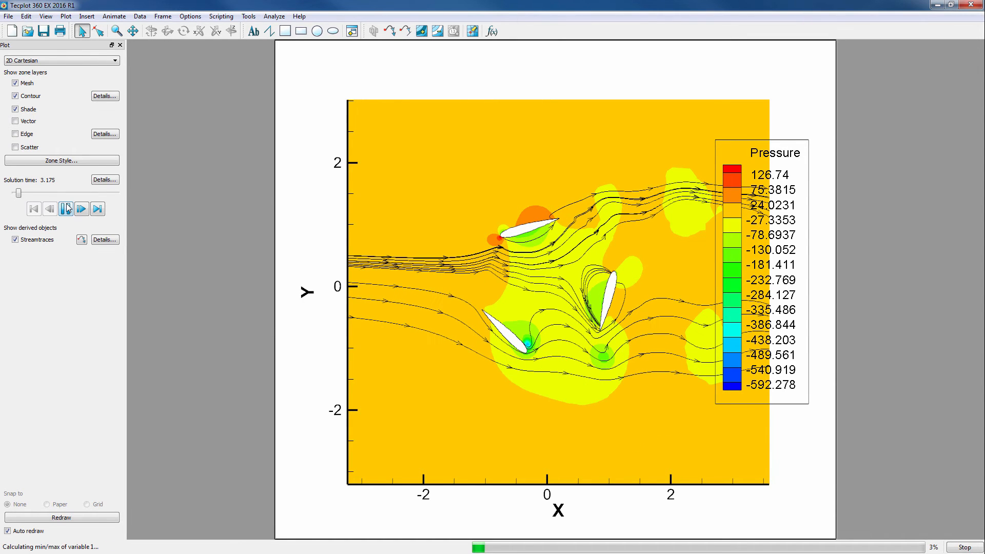
pyautogui.click(81, 208)
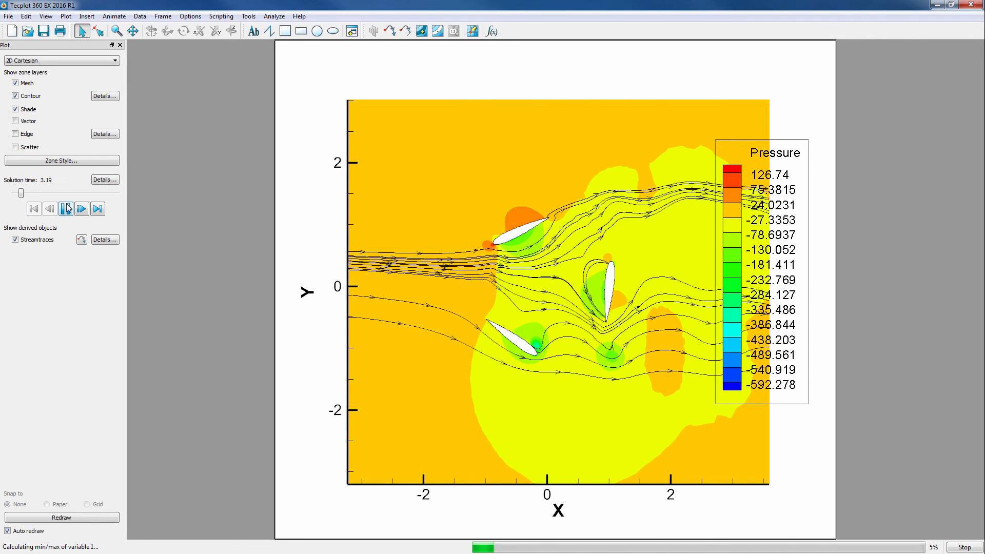
pyautogui.click(81, 208)
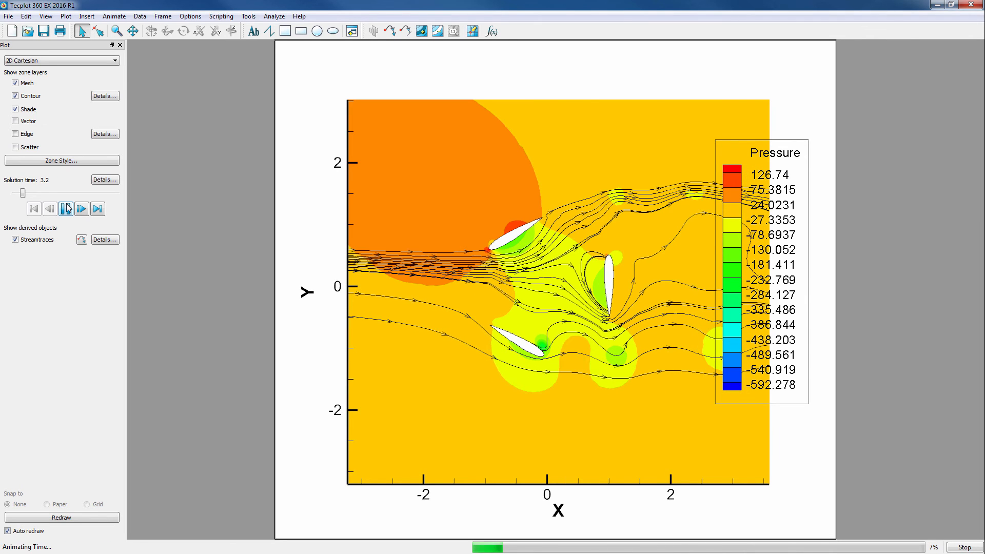